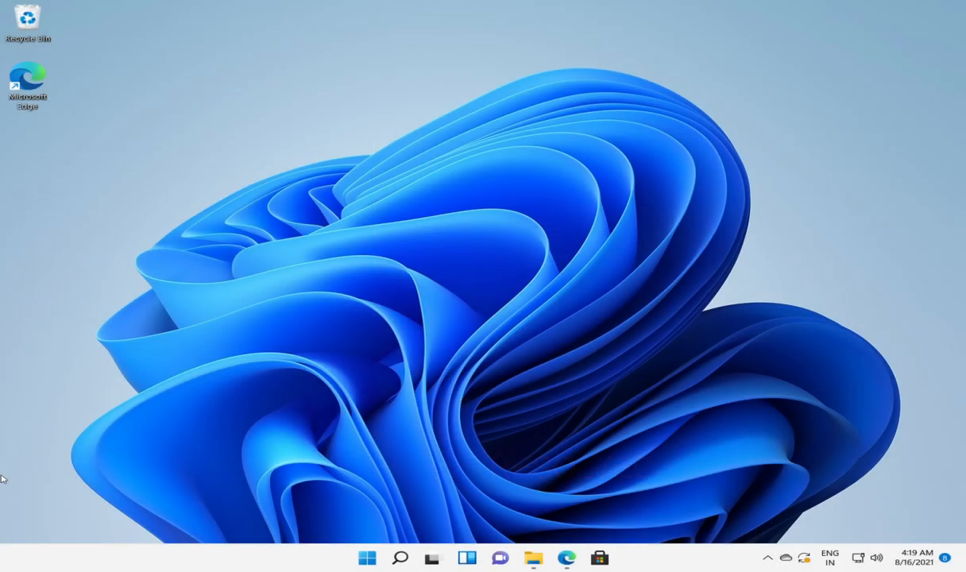
pyautogui.moveTo(232, 569)
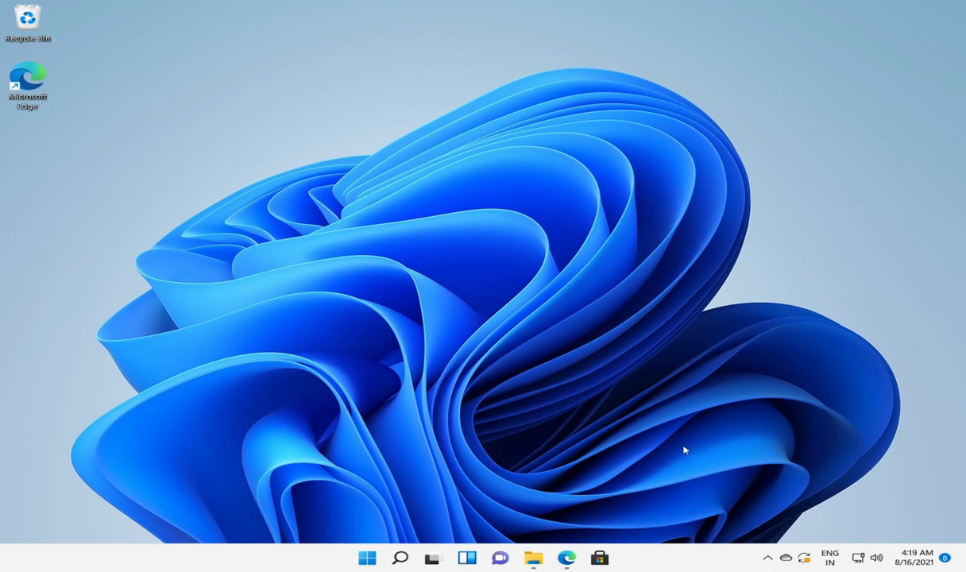
pyautogui.moveTo(613, 375)
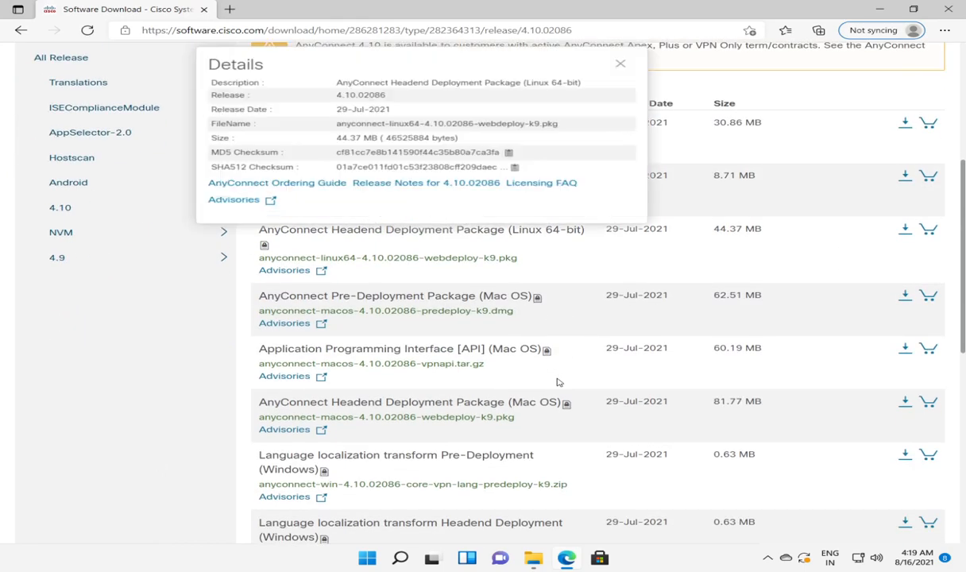
# Attempt an AnyConnect package download from Cisco's release list and dismiss the login-required notice
pyautogui.click(620, 65)
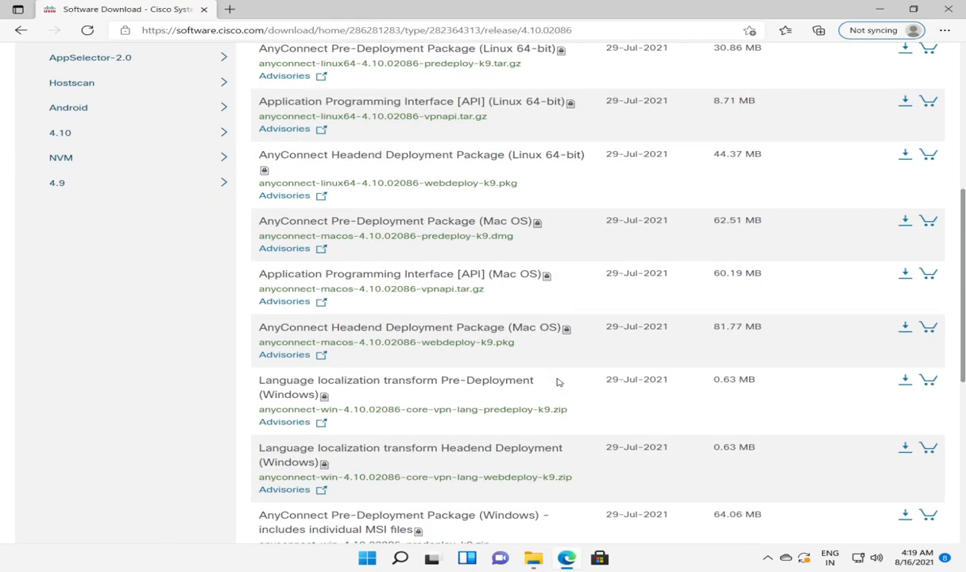
pyautogui.scroll(-3)
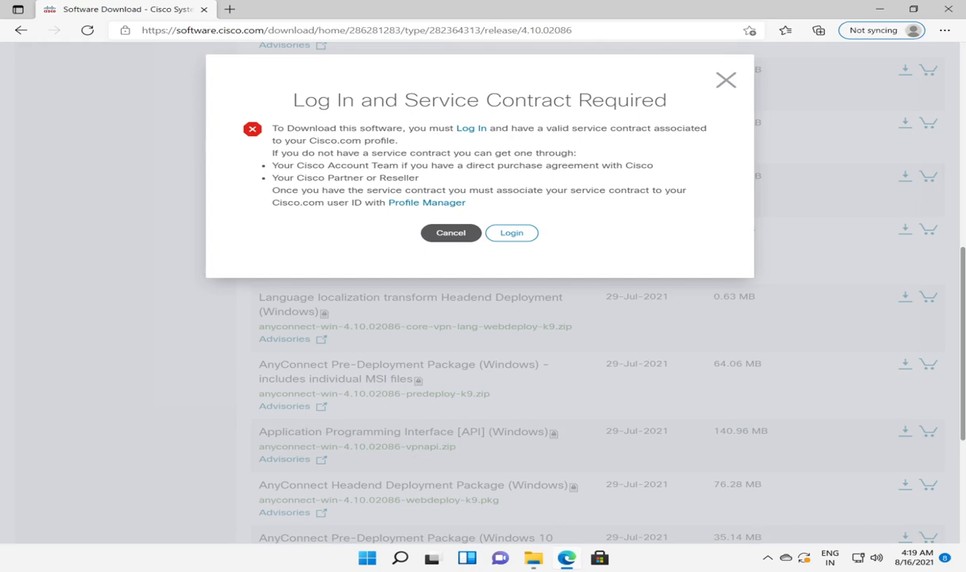
pyautogui.click(947, 8)
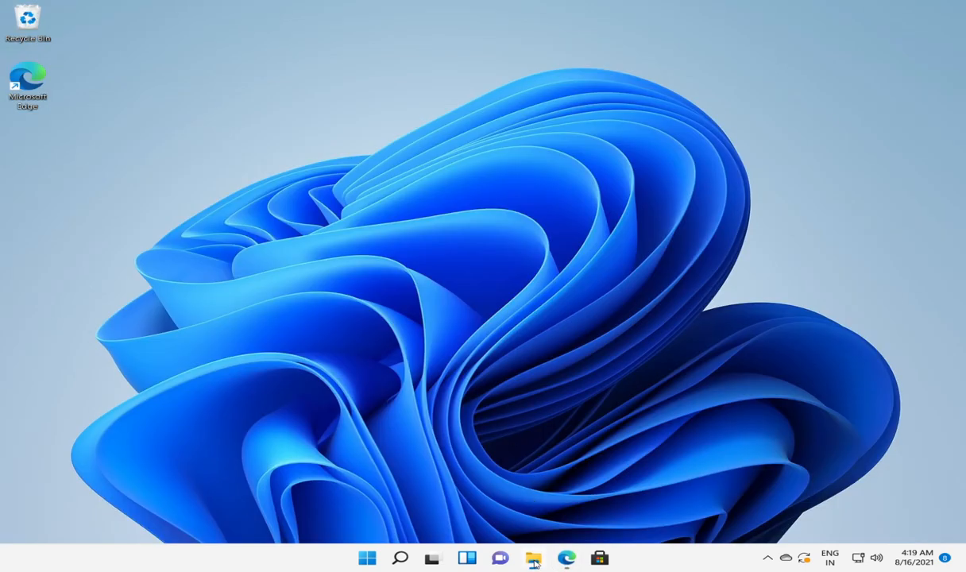
# Extract the 4.9.03047 zip in Downloads to the suggested folder and let it open
pyautogui.click(533, 558)
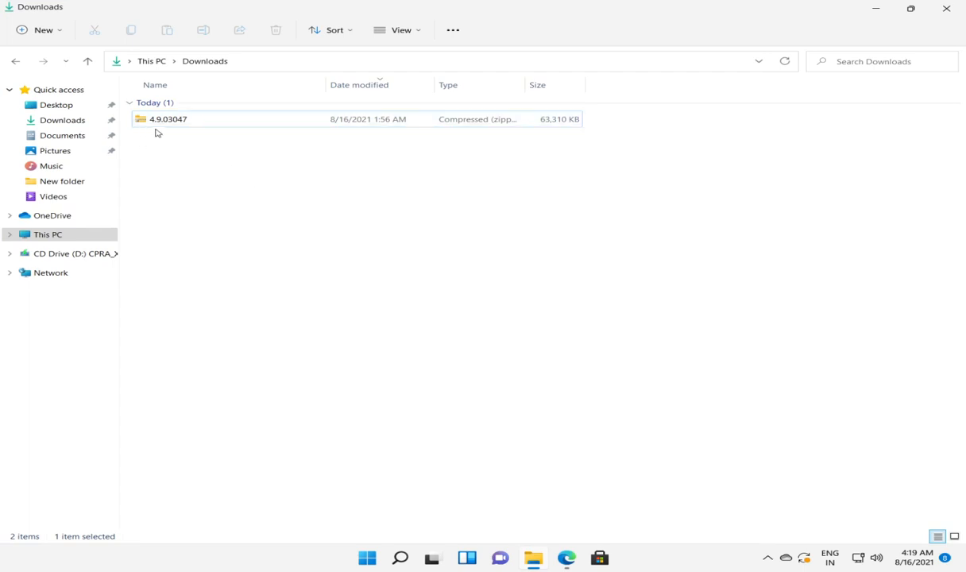
pyautogui.moveTo(171, 126)
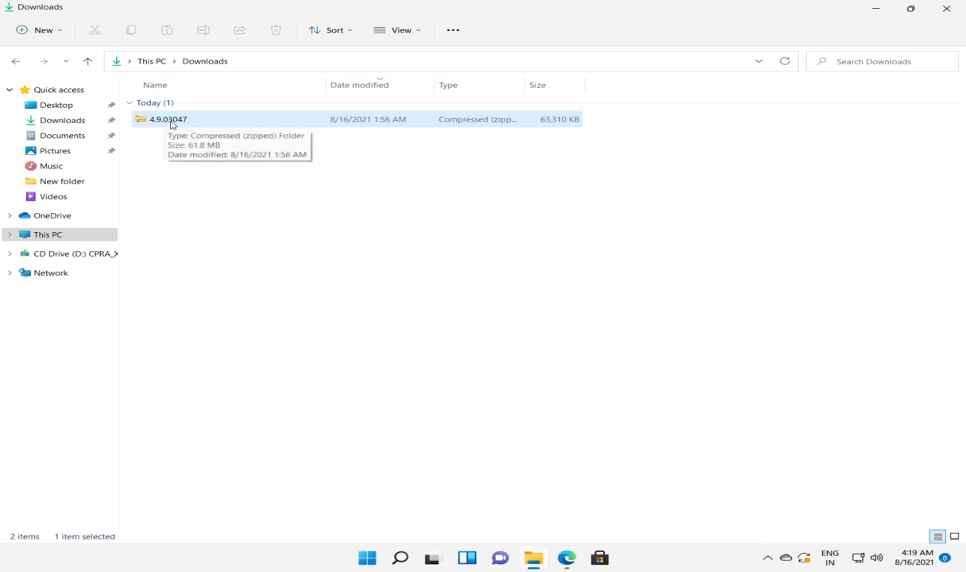
pyautogui.rightClick(168, 118)
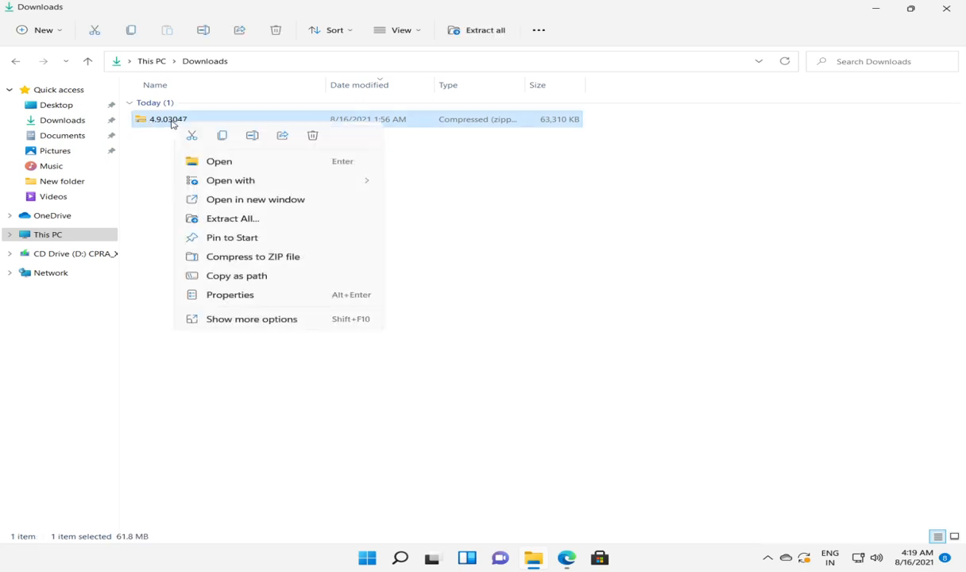
pyautogui.moveTo(232, 220)
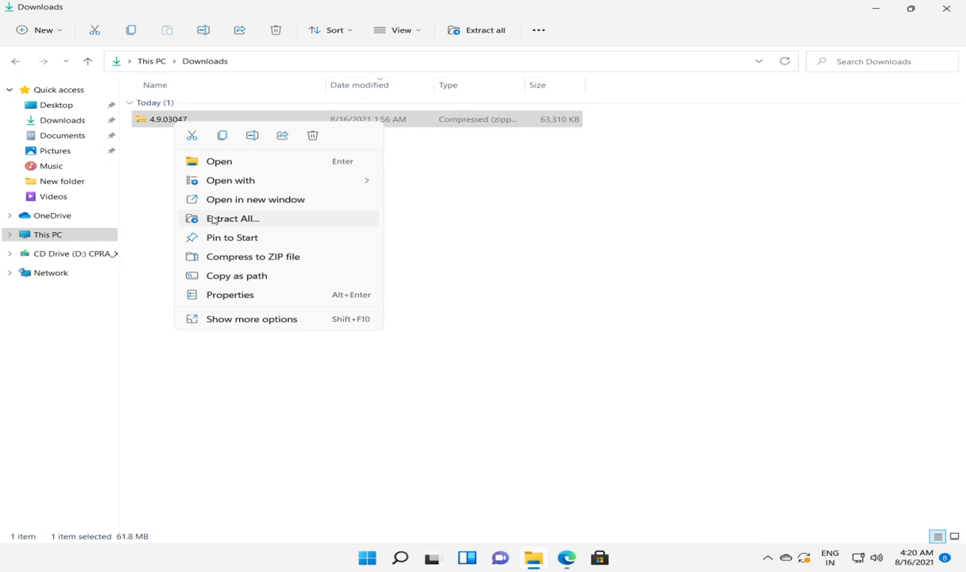
pyautogui.click(232, 219)
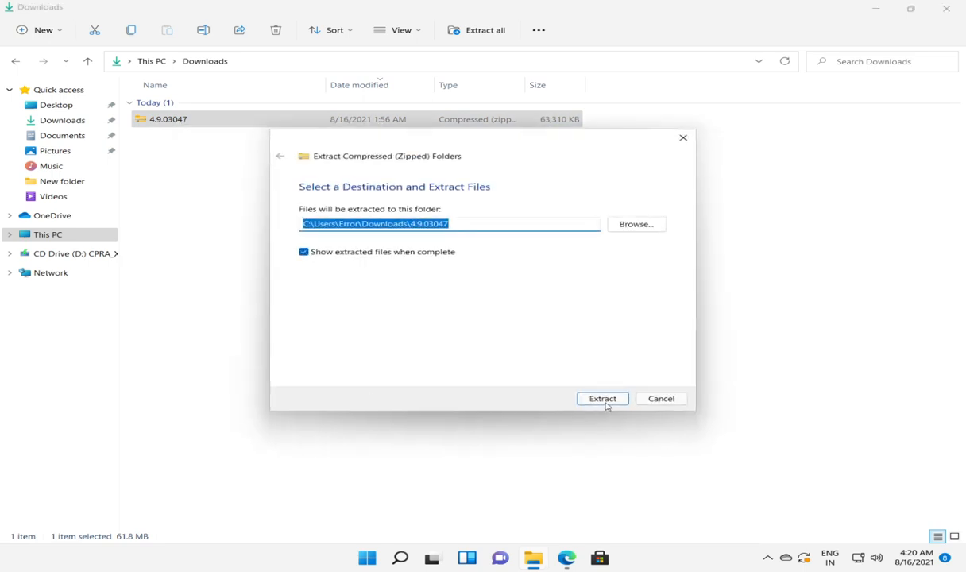
pyautogui.click(604, 399)
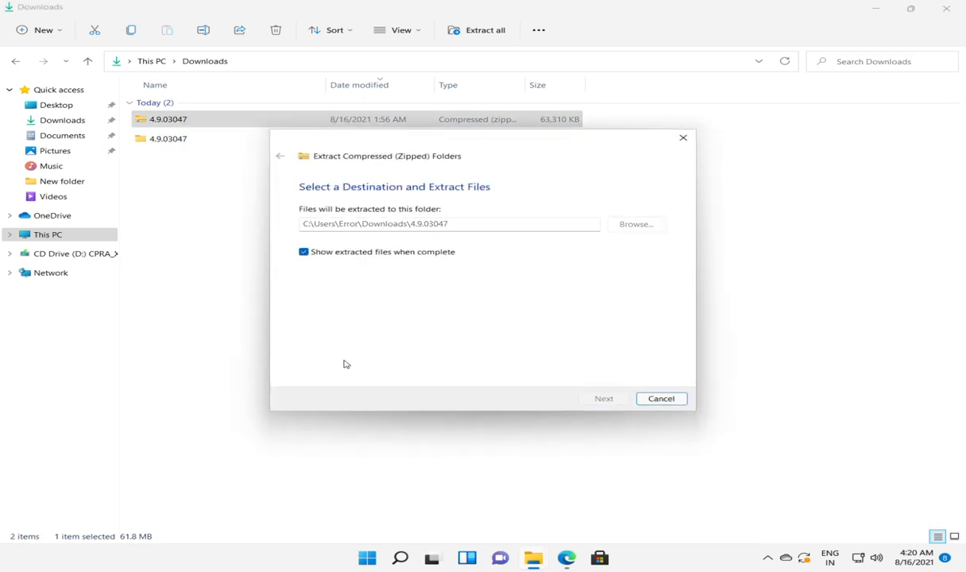
pyautogui.click(603, 397)
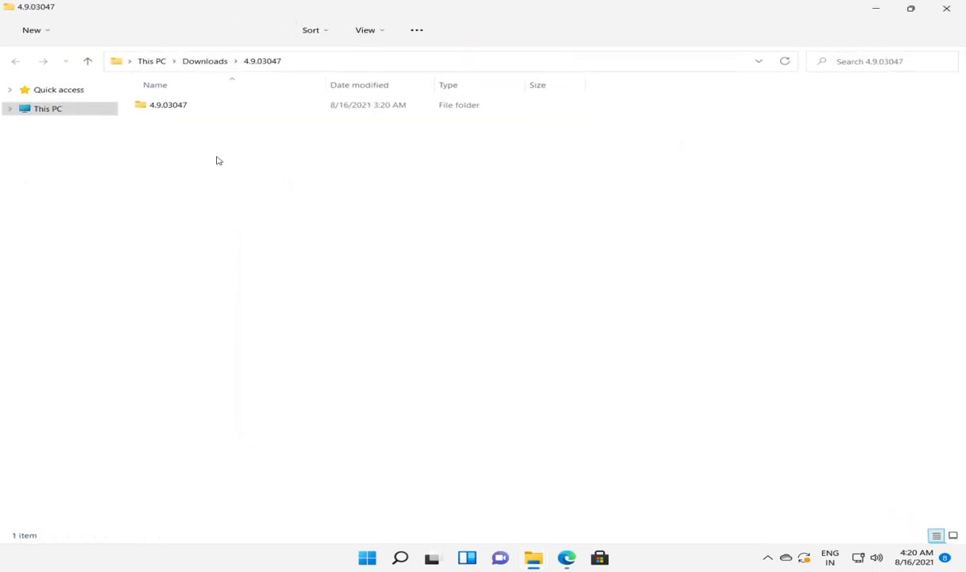
# Open the inner 4.9.03047 folder and select the AnyConnect Windows installer
pyautogui.doubleClick(168, 105)
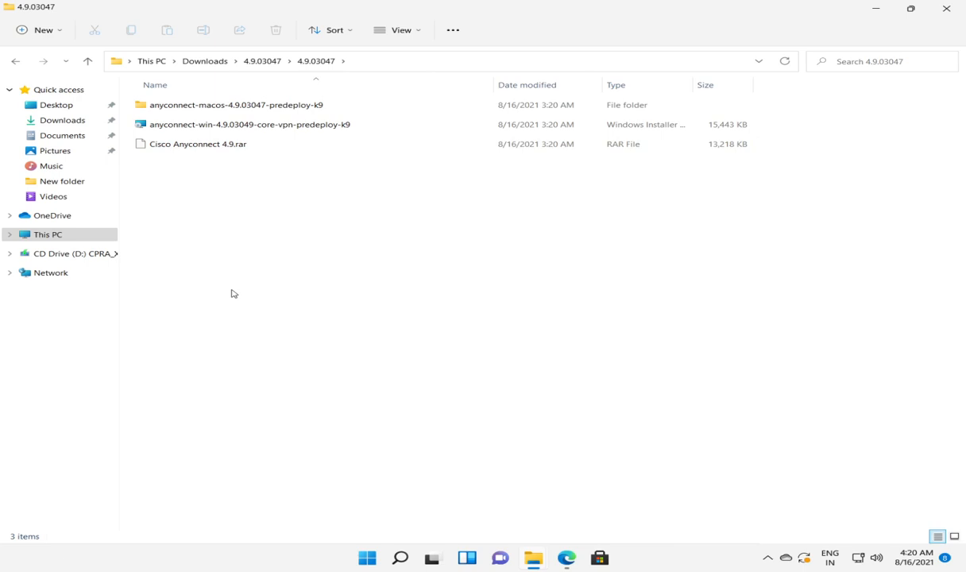
pyautogui.click(250, 124)
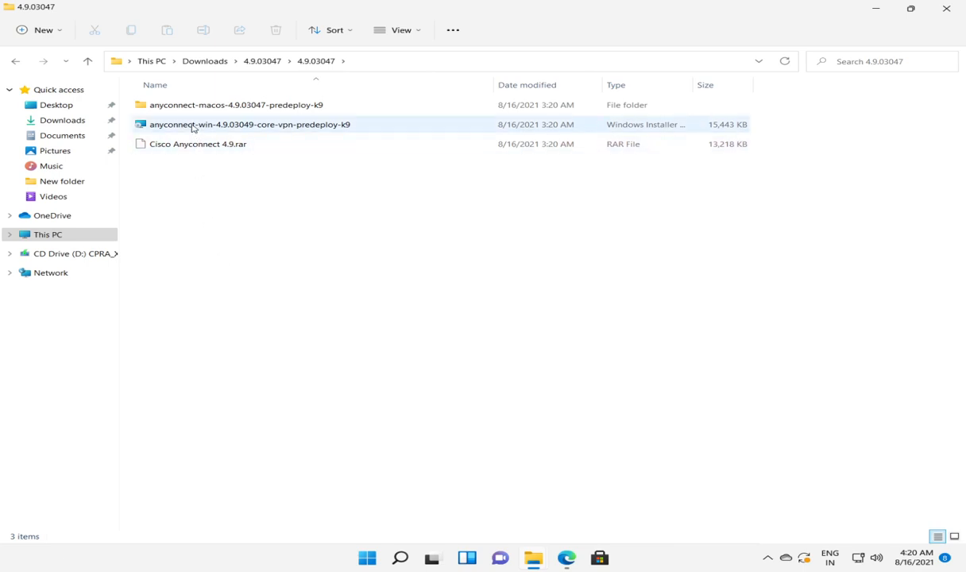
pyautogui.moveTo(193, 126)
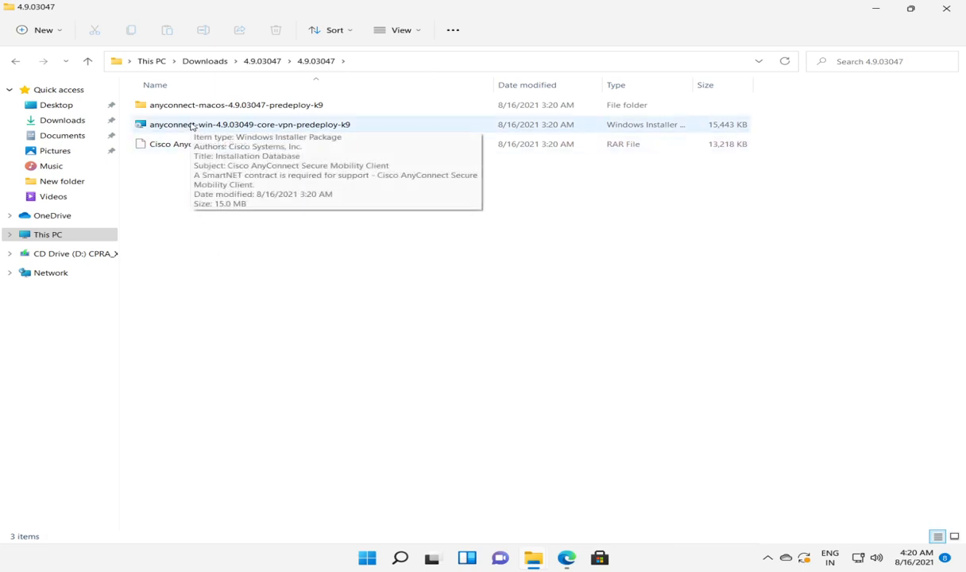
# Run the AnyConnect MSI, accept the license, install with UAC approval and finish the wizard
pyautogui.doubleClick(247, 124)
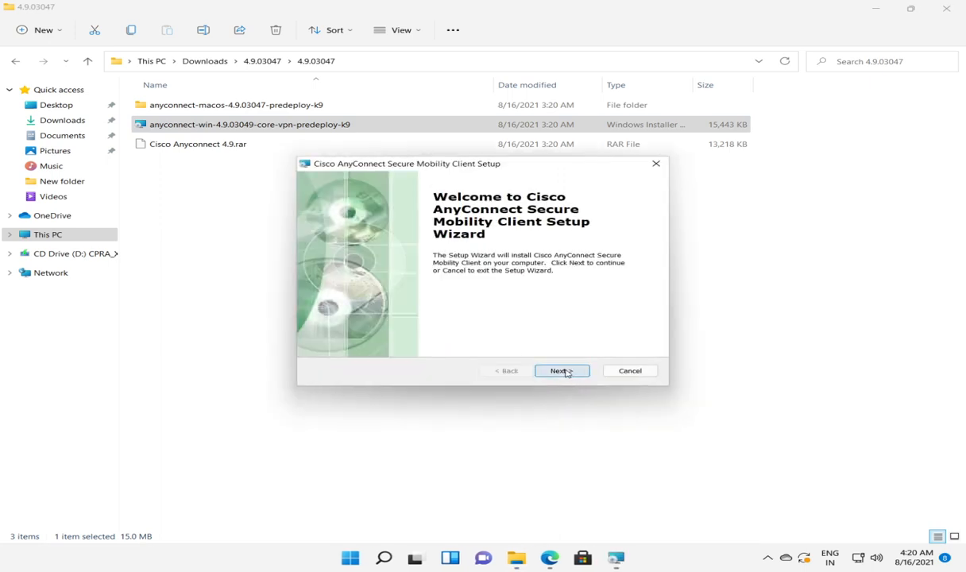
pyautogui.click(562, 371)
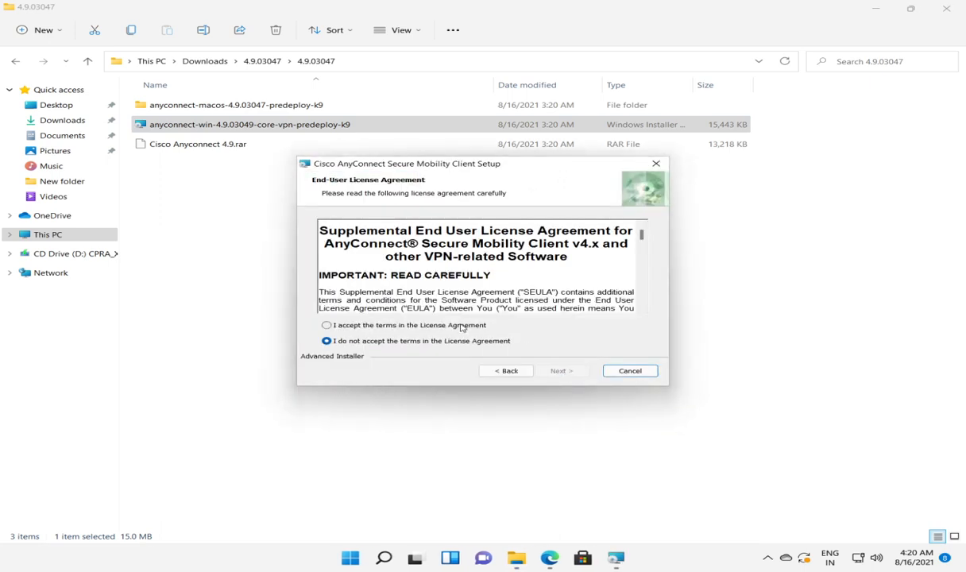
pyautogui.click(325, 324)
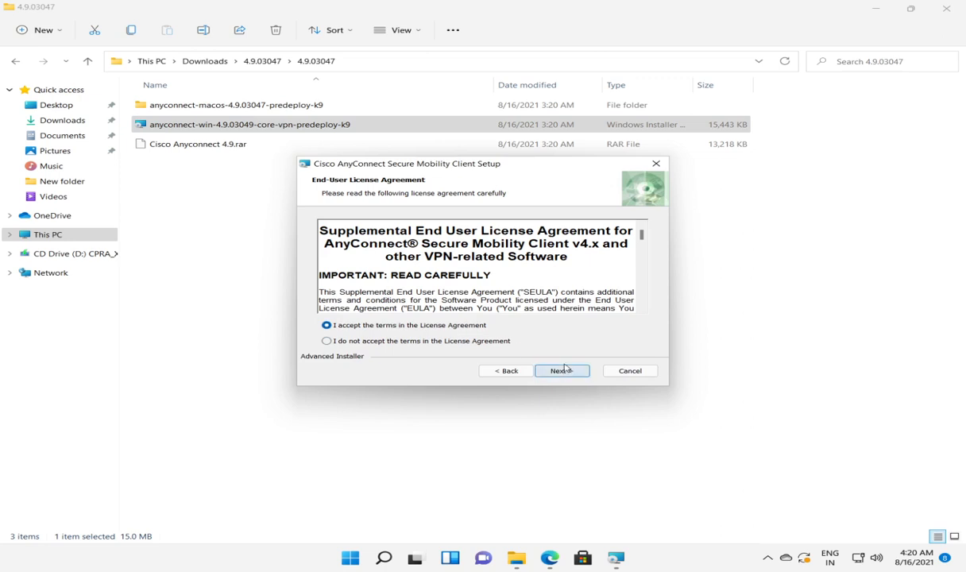
pyautogui.click(562, 370)
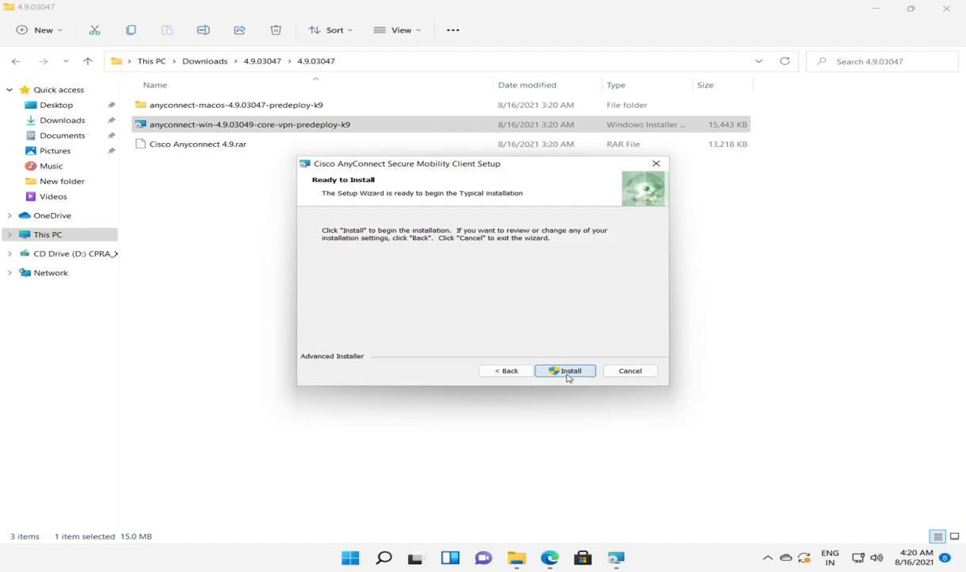
pyautogui.click(565, 372)
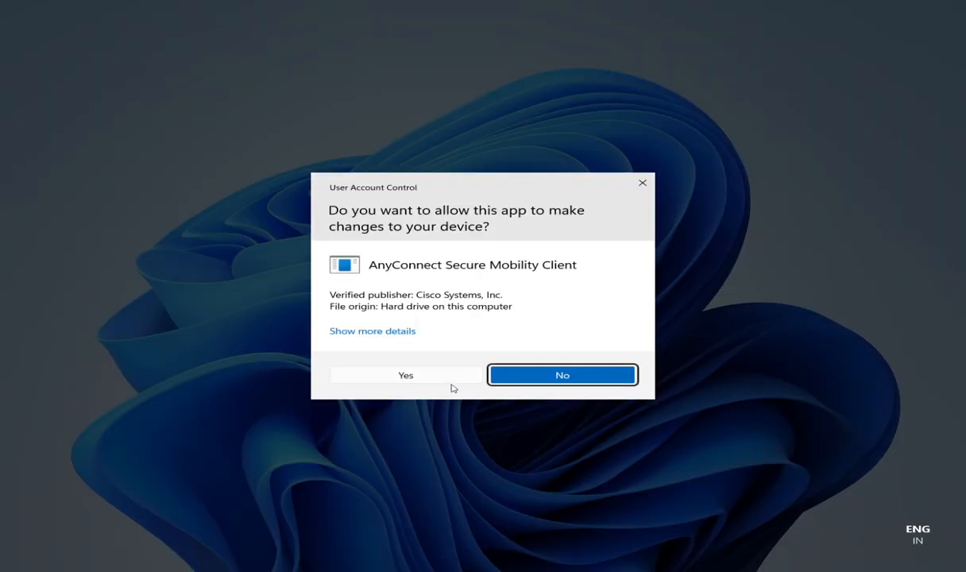
pyautogui.click(405, 375)
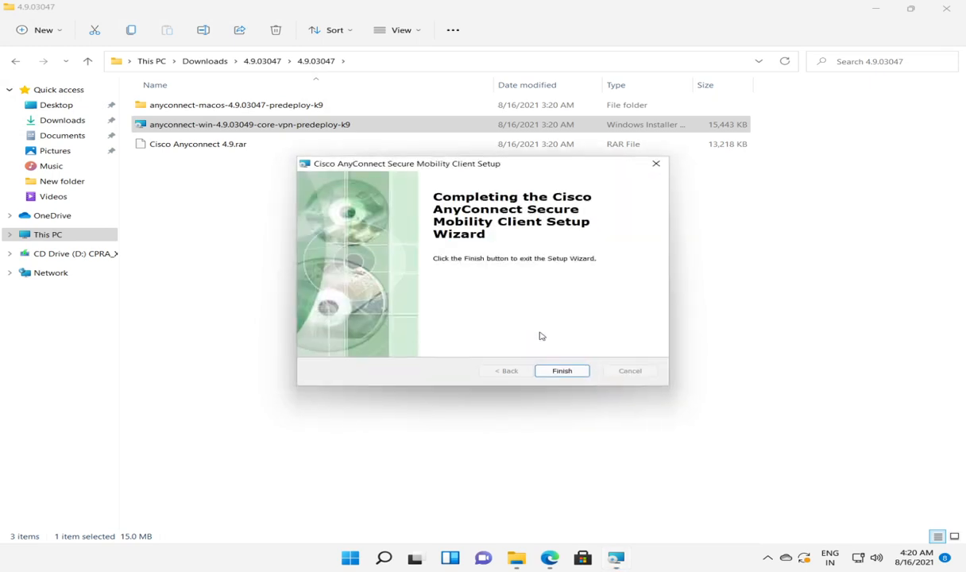
pyautogui.click(563, 372)
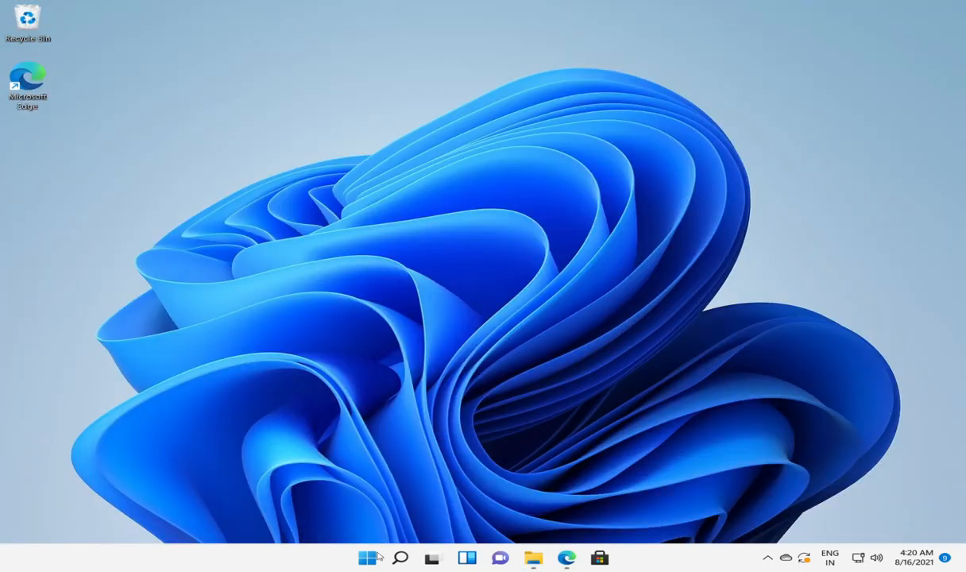
# Launch AnyConnect from Start and enter vpn-errorresolved.com as the server address
pyautogui.click(363, 556)
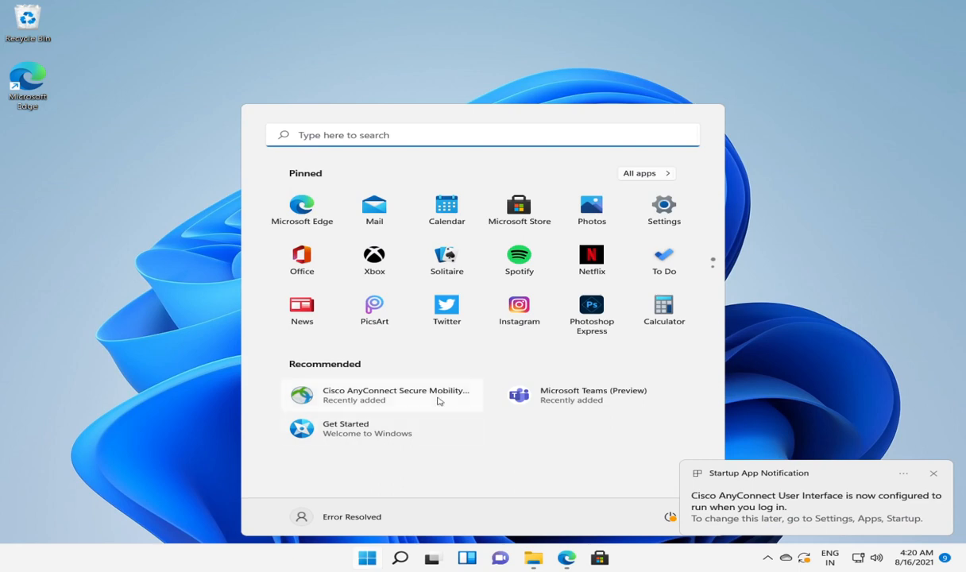
pyautogui.moveTo(417, 401)
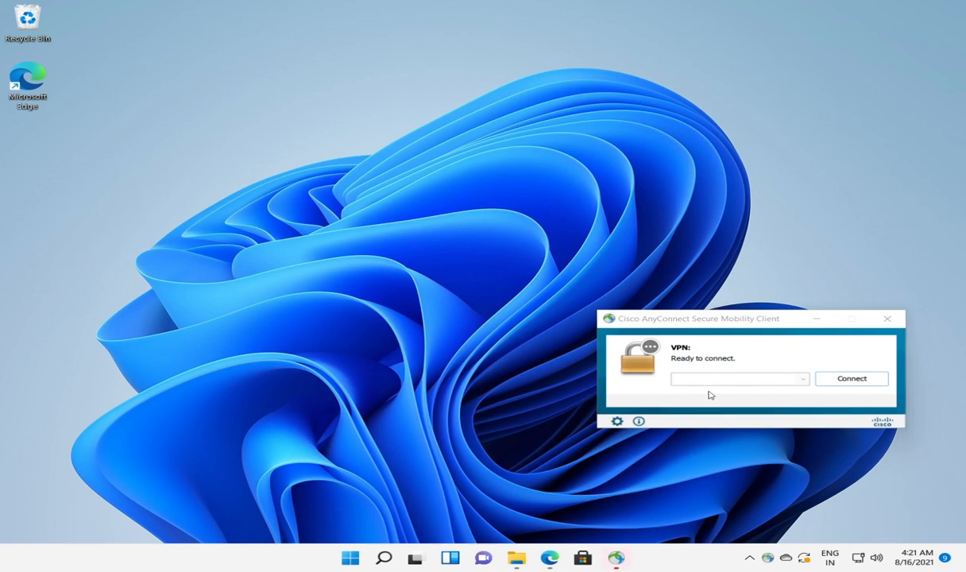
pyautogui.moveTo(712, 317)
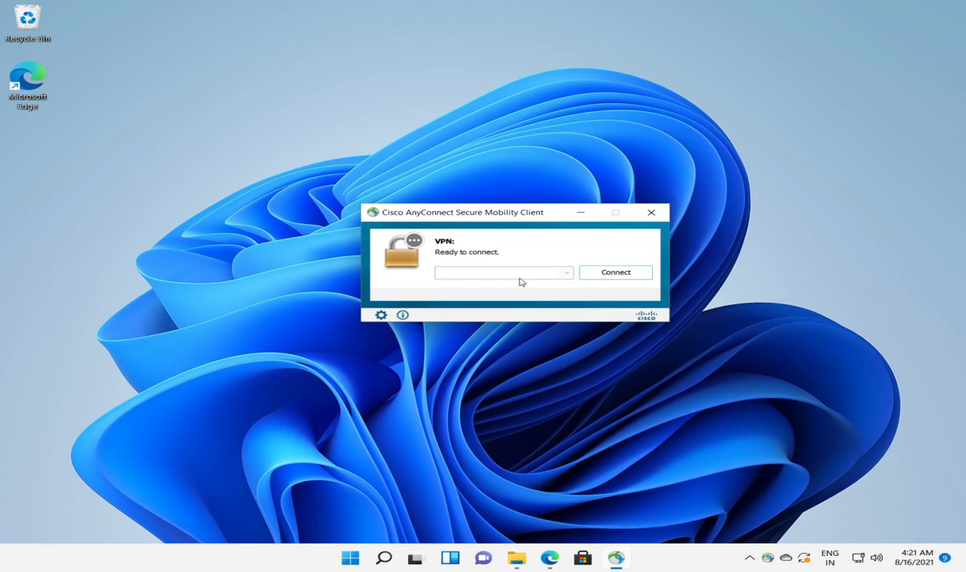
pyautogui.click(496, 274)
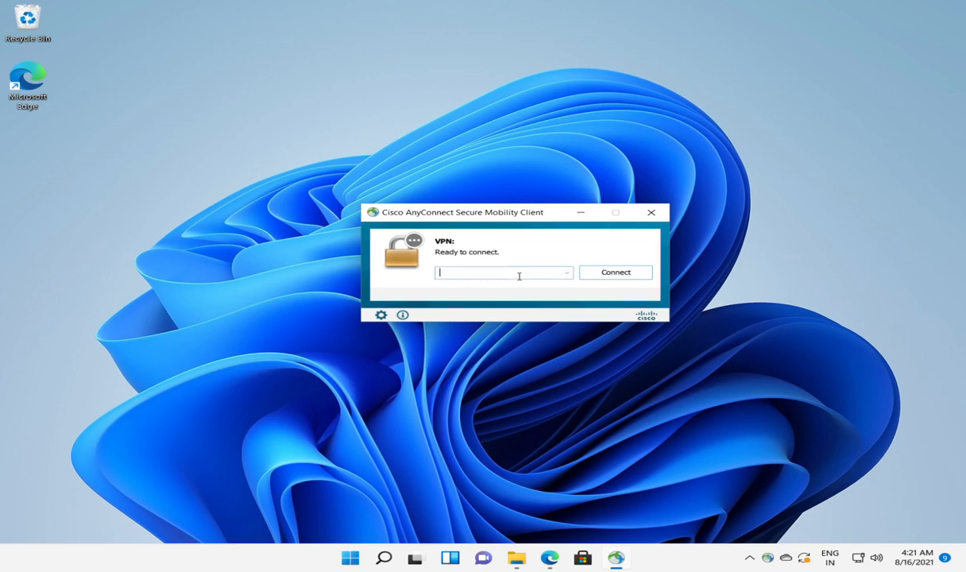
pyautogui.write('vpn-erro')
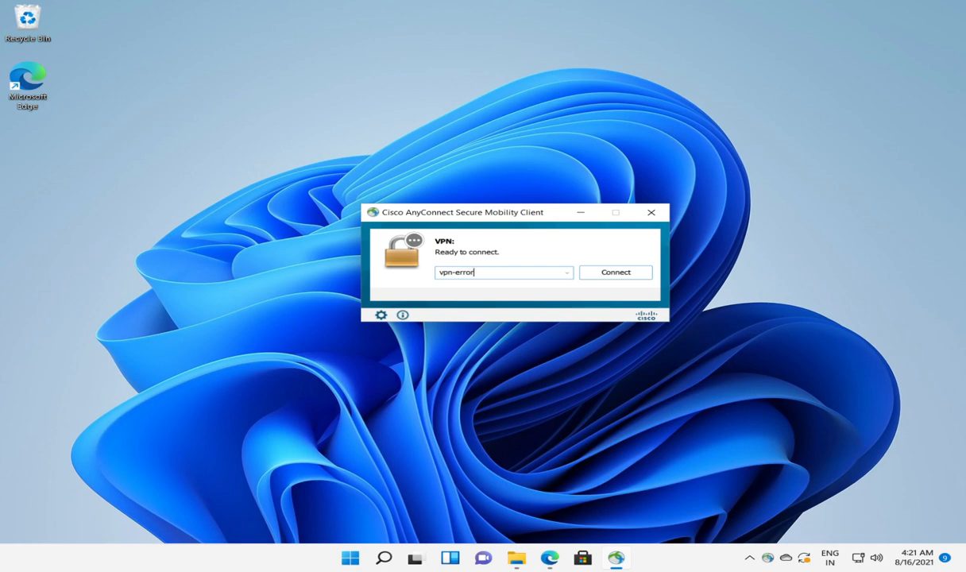
pyautogui.write('resolved.co')
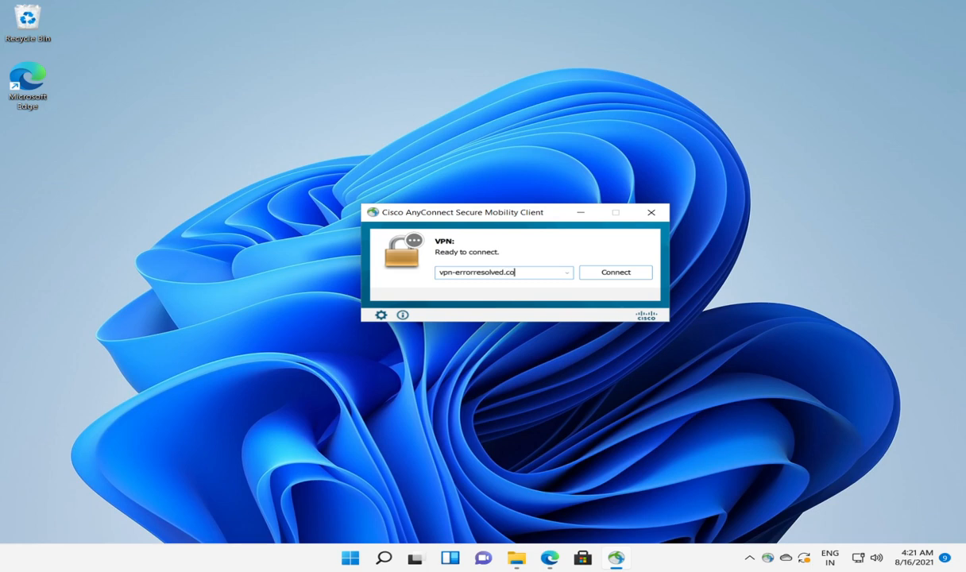
pyautogui.write('m')
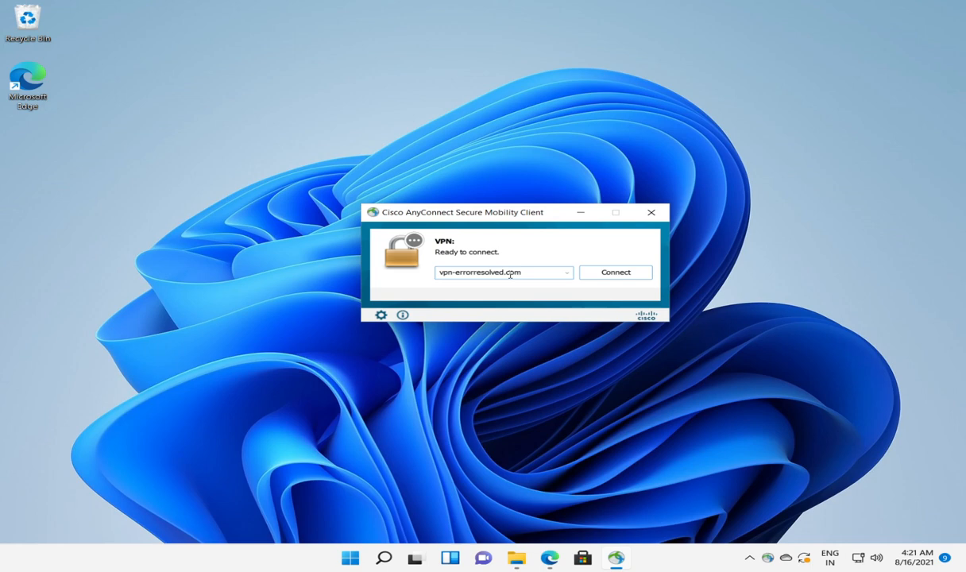
pyautogui.click(504, 274)
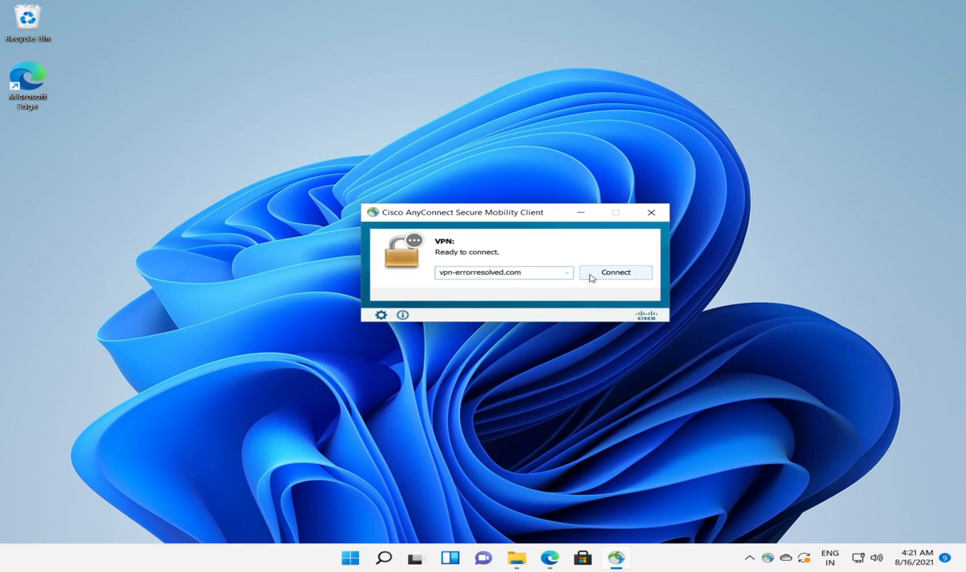
# Connect to vpn-errorresolved.com and dismiss the domain name resolution failure
pyautogui.click(616, 272)
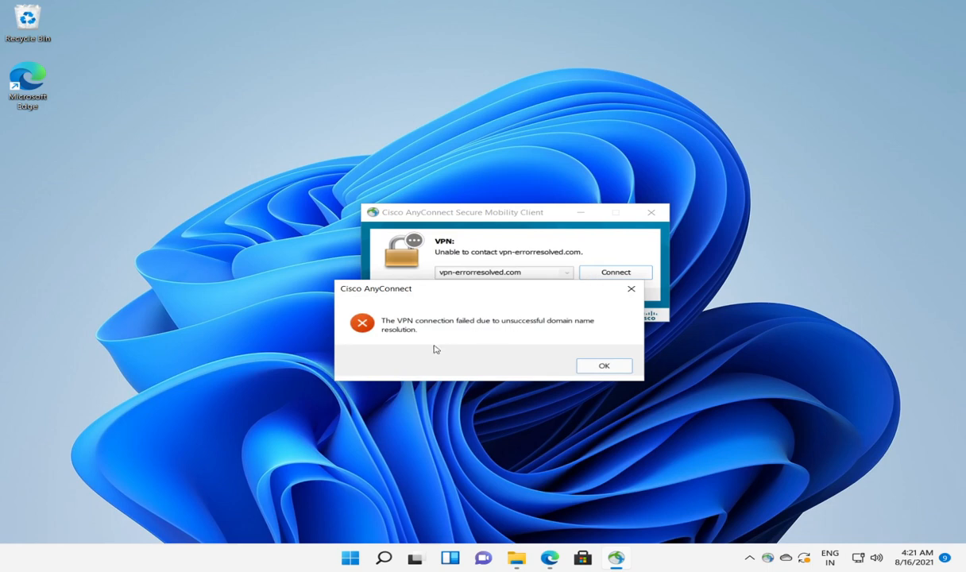
pyautogui.moveTo(573, 334)
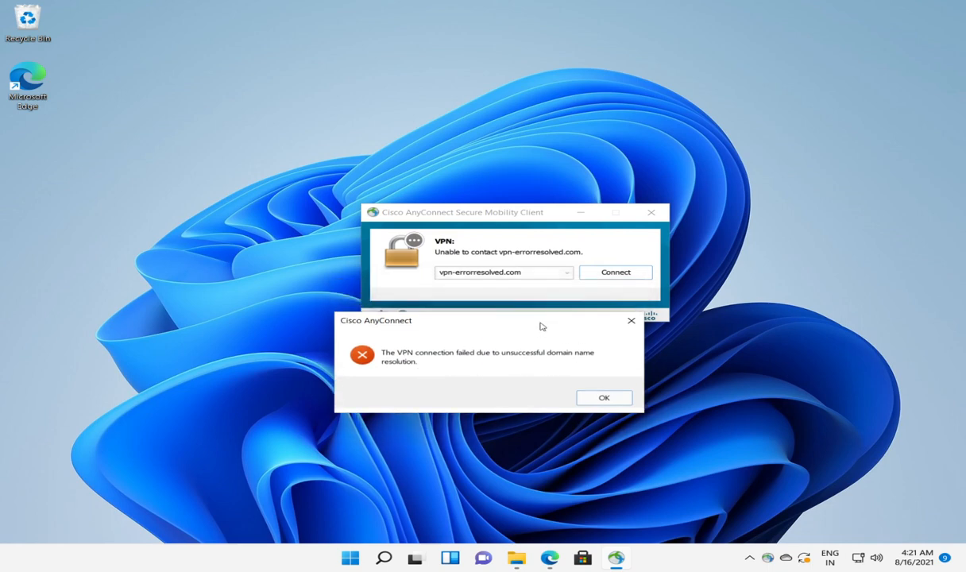
pyautogui.moveTo(521, 346)
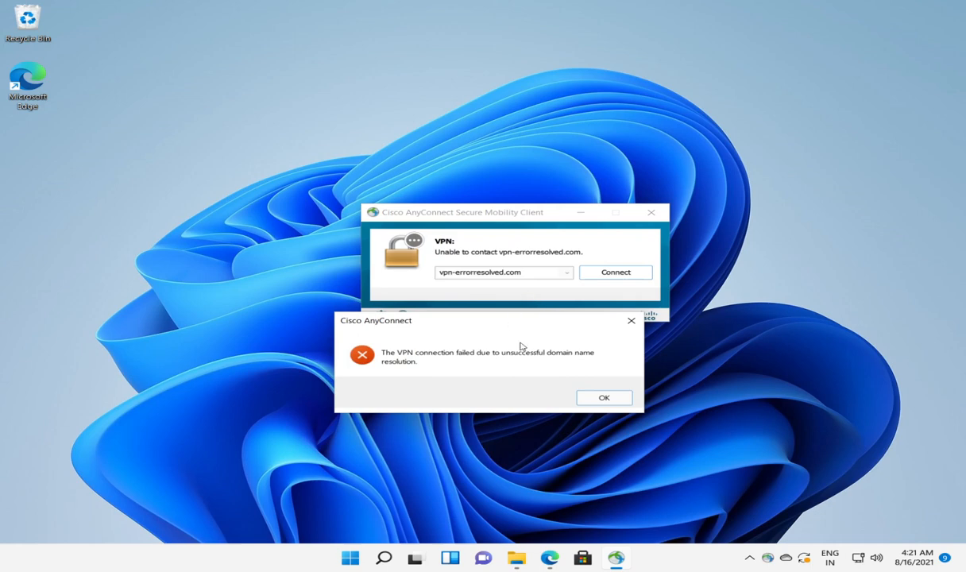
pyautogui.moveTo(518, 337)
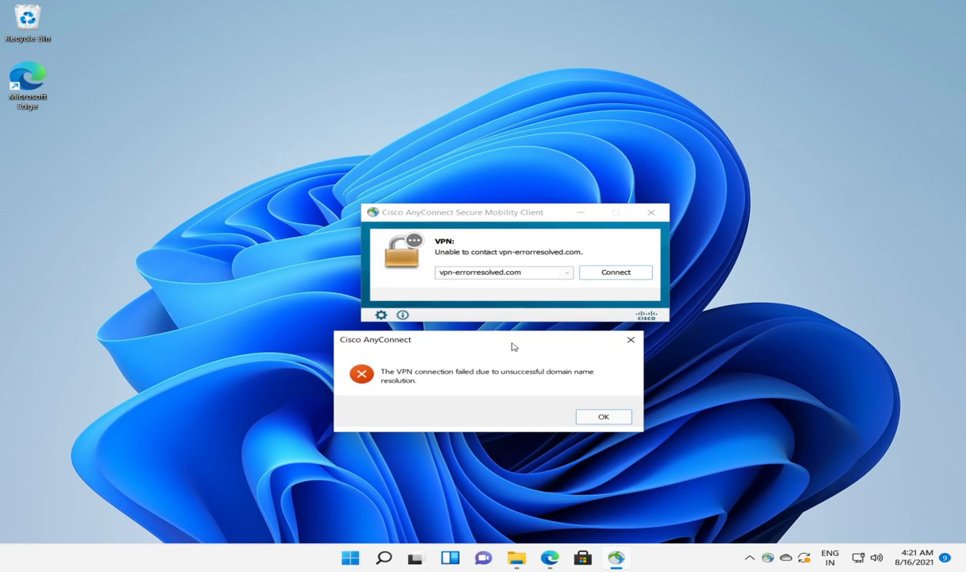
pyautogui.moveTo(507, 294)
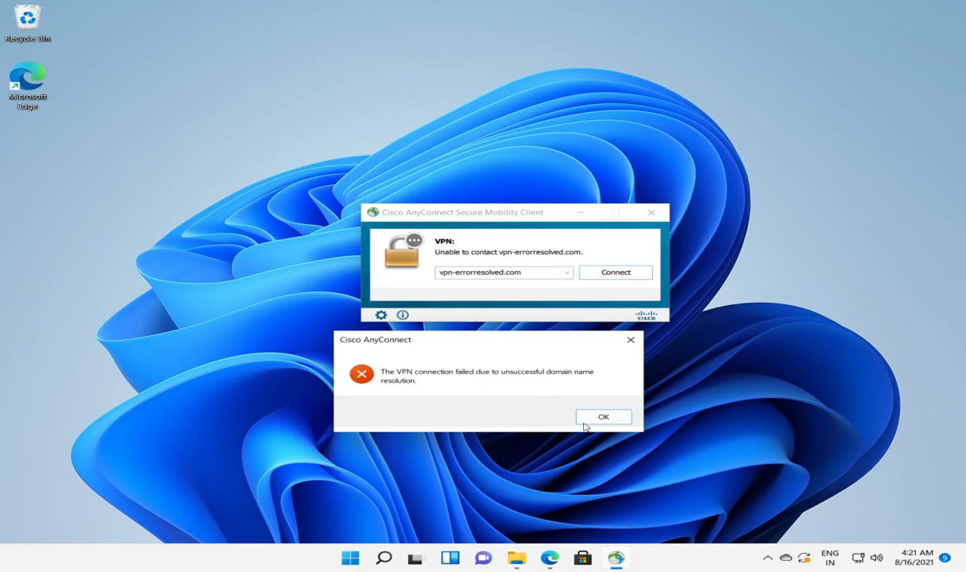
pyautogui.click(604, 417)
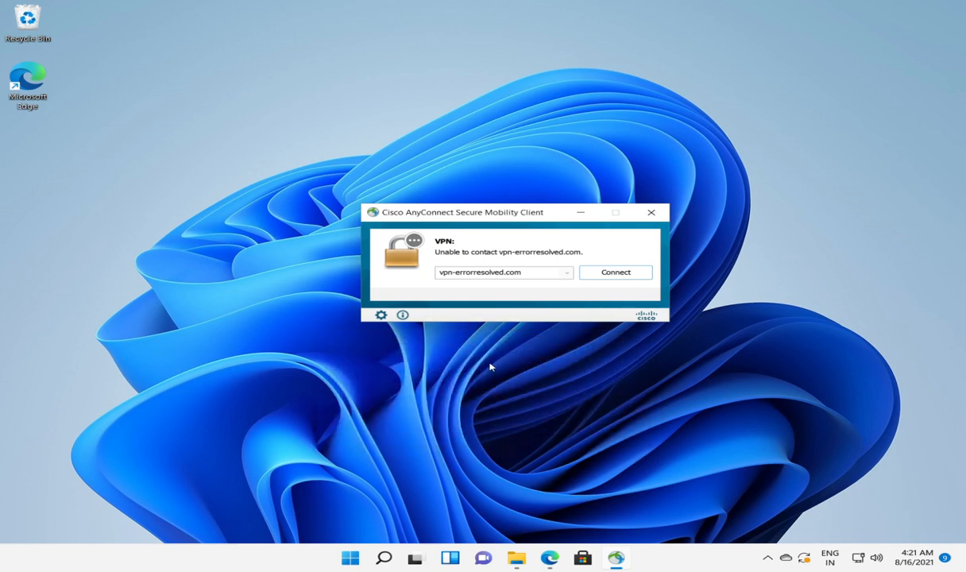
# Close AnyConnect and open Control Panel's Programs and Features via Windows Search
pyautogui.click(648, 213)
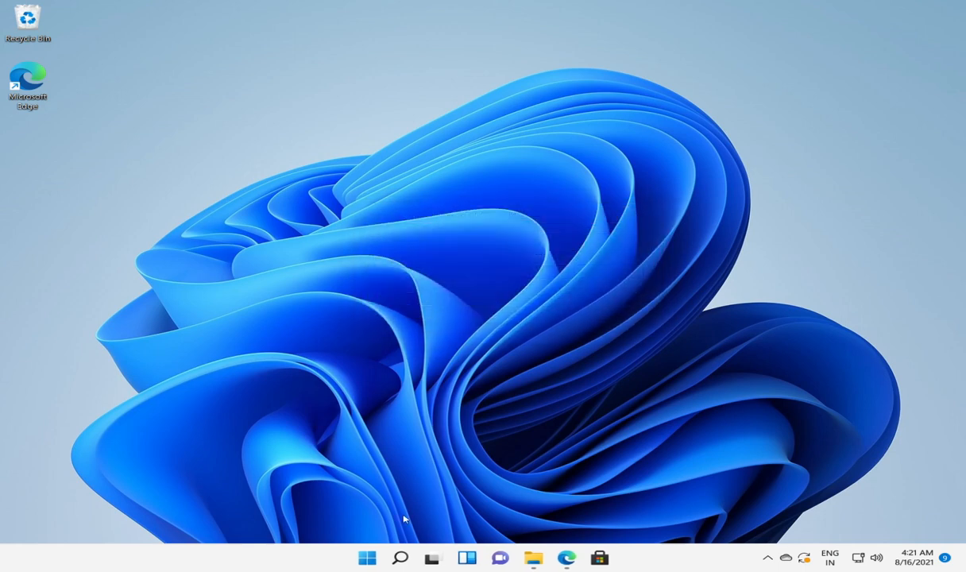
pyautogui.click(365, 556)
pyautogui.write('cont')
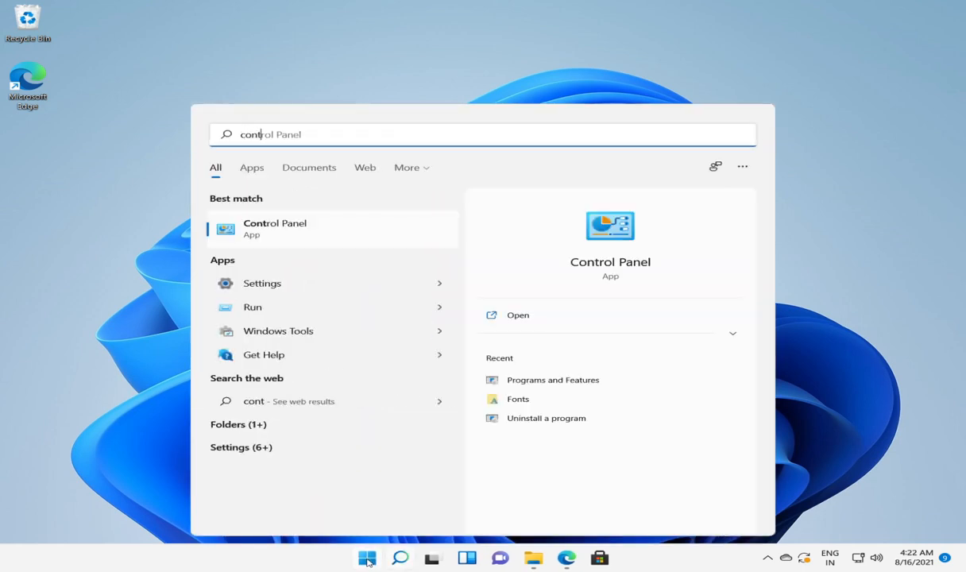
pyautogui.click(273, 229)
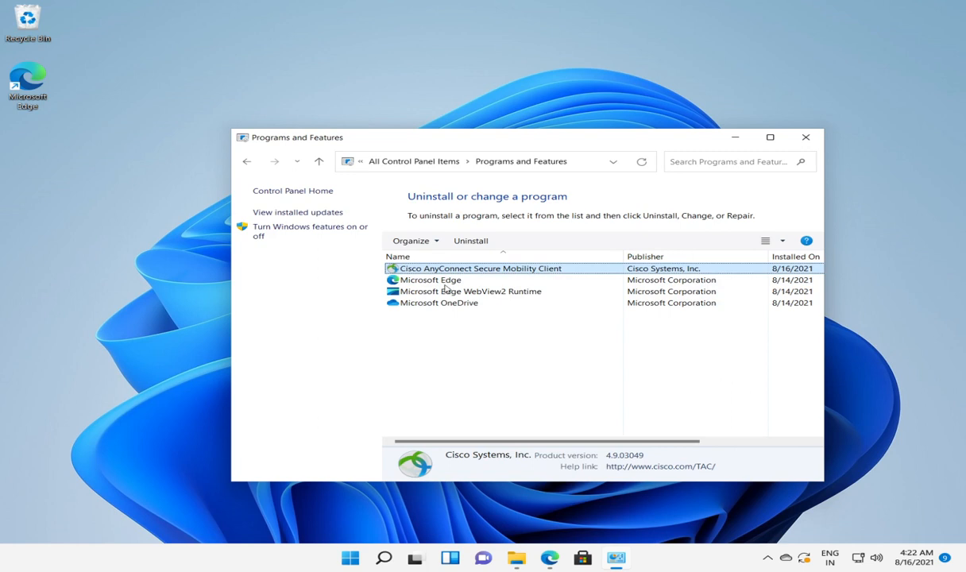
pyautogui.moveTo(461, 391)
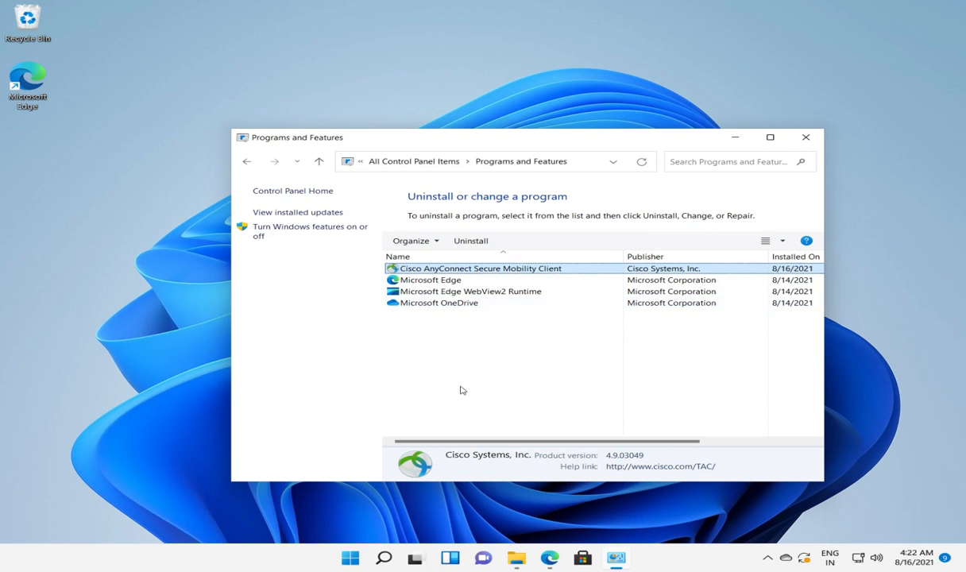
pyautogui.moveTo(476, 270)
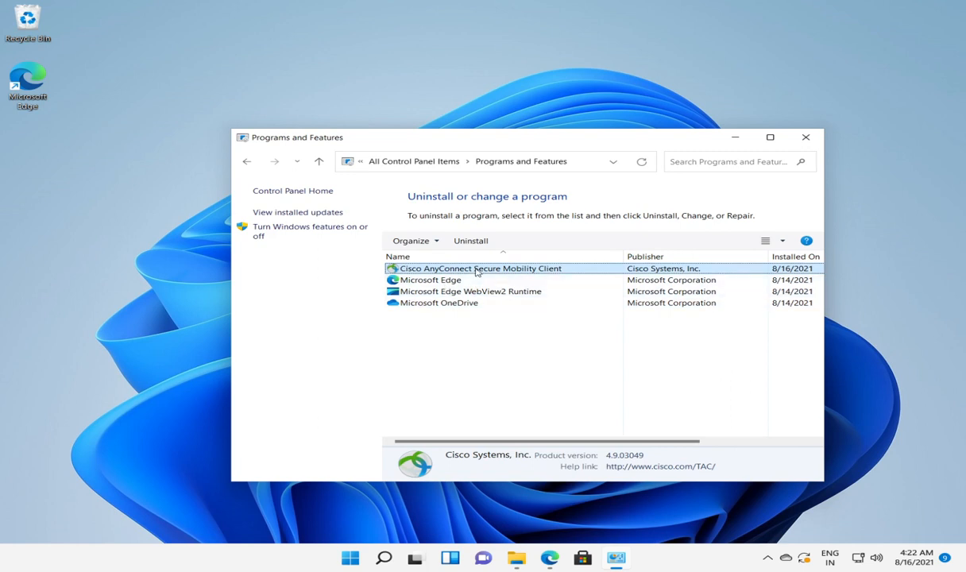
pyautogui.moveTo(470, 242)
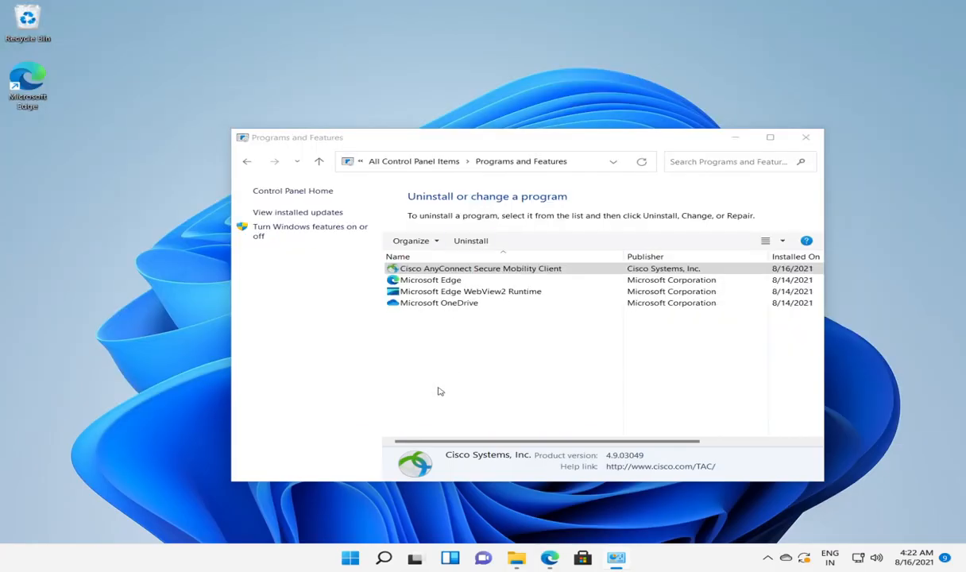
# Uninstall Cisco AnyConnect Secure Mobility Client with all modules and close Programs and Features
pyautogui.click(471, 239)
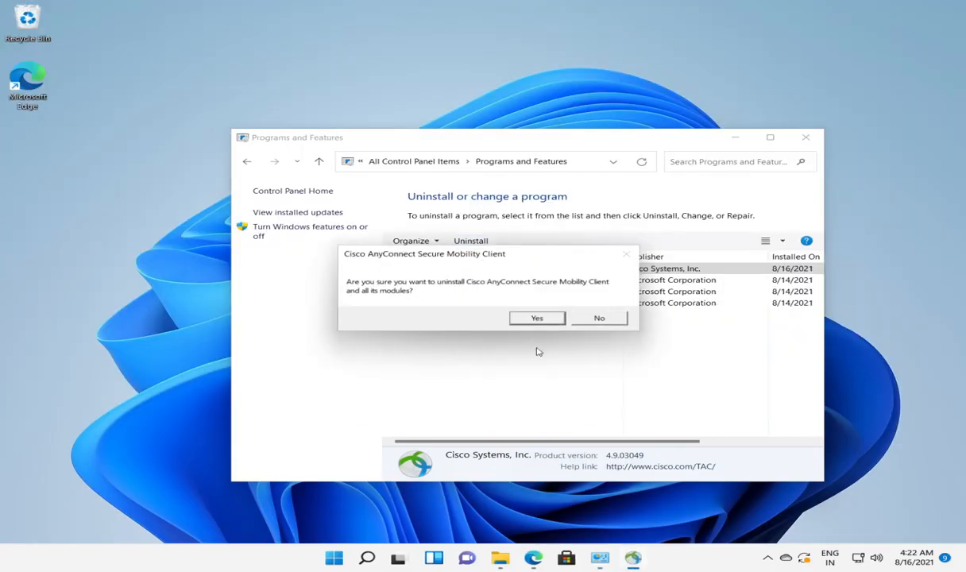
pyautogui.click(537, 318)
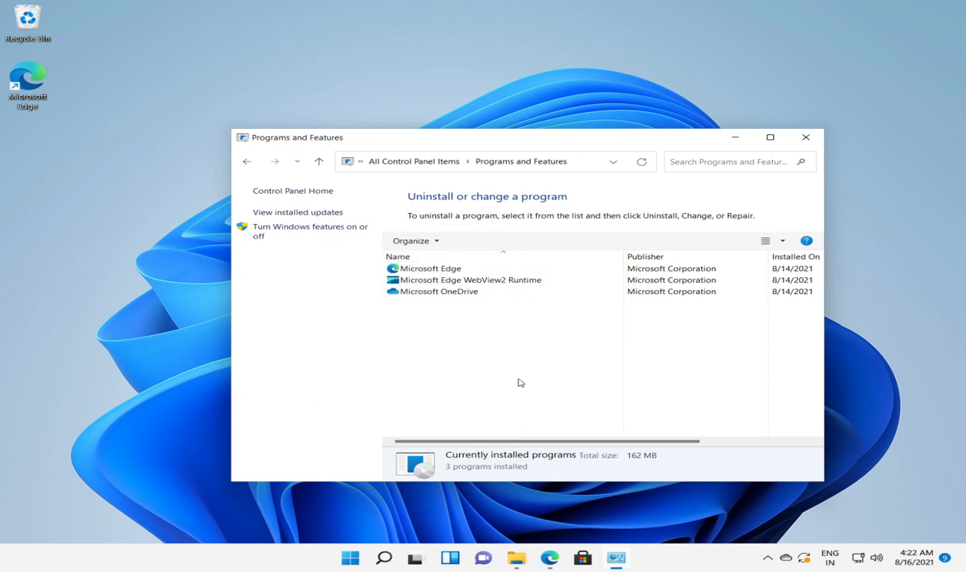
pyautogui.moveTo(766, 136)
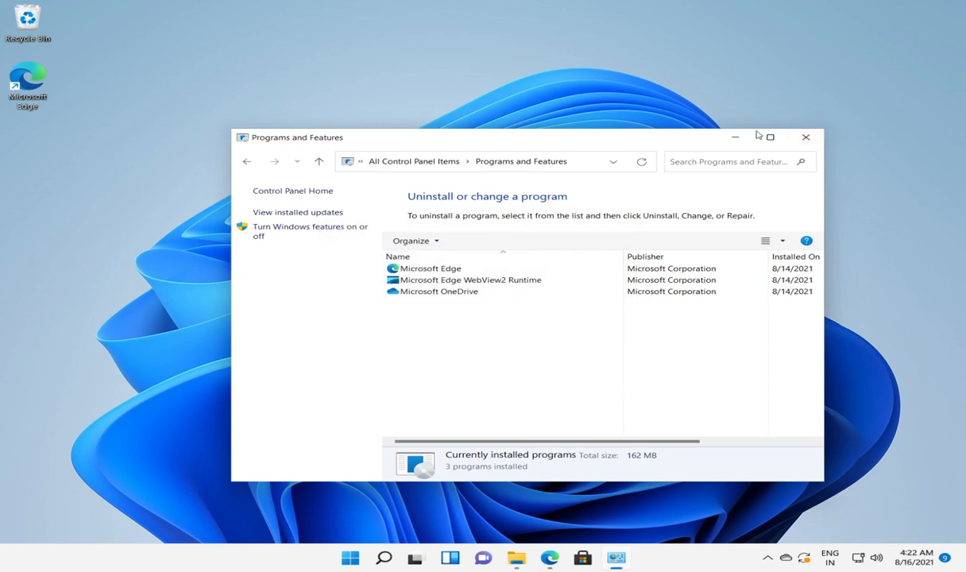
pyautogui.click(803, 137)
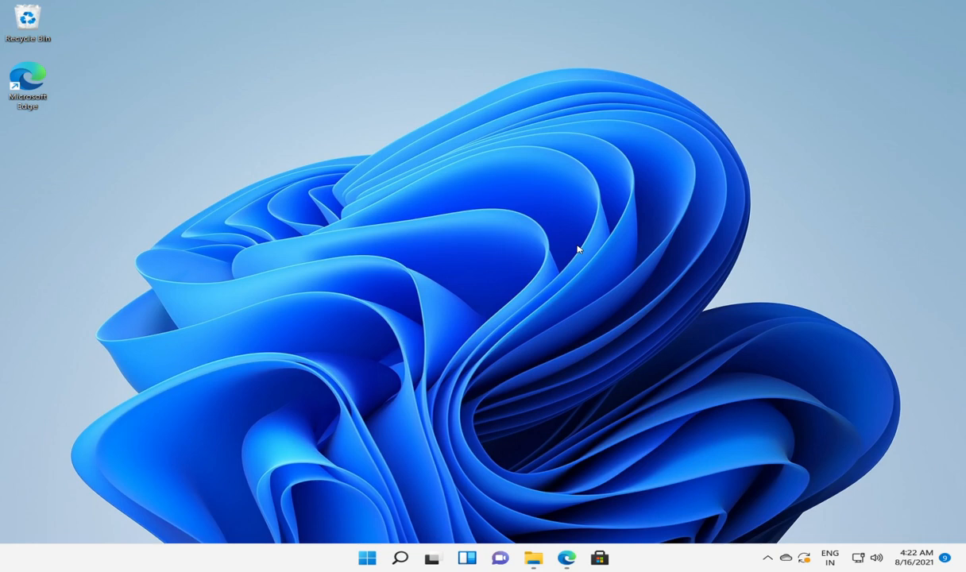
pyautogui.moveTo(140, 359)
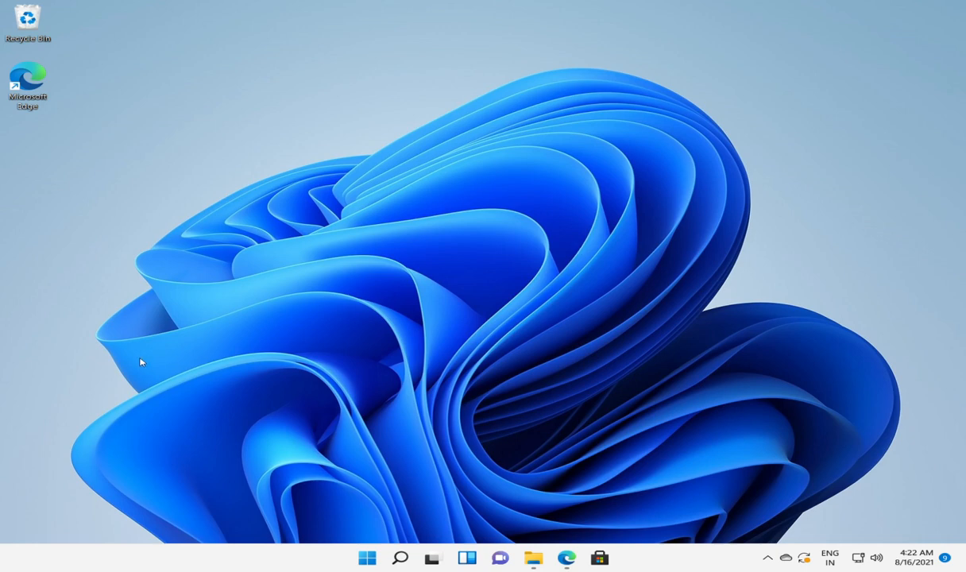